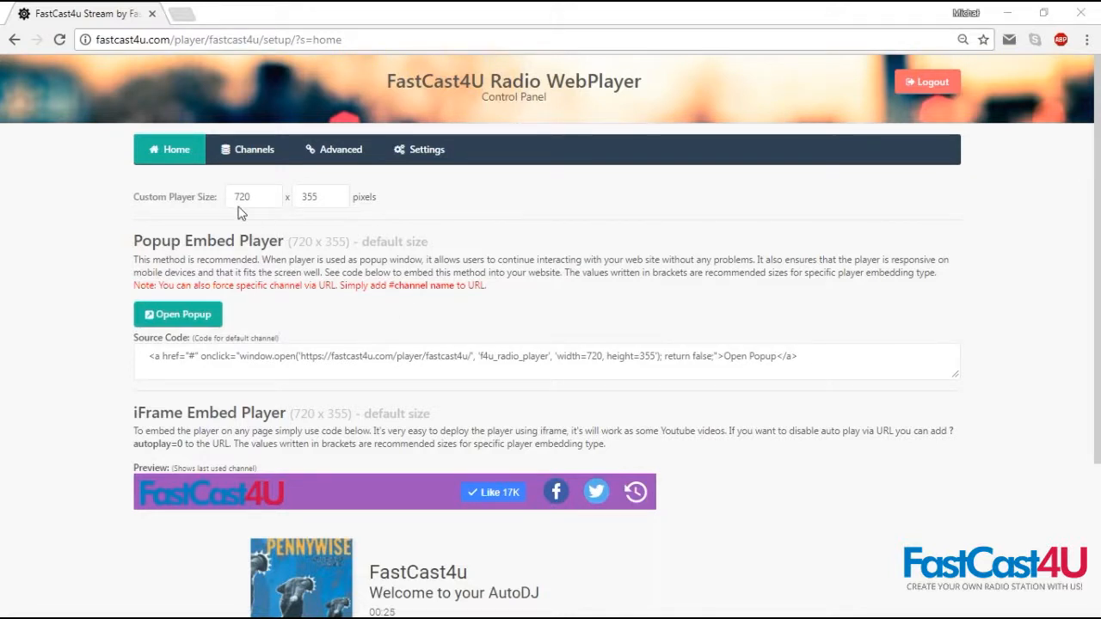
# - Bring up the Channels list of configured stream channels
pyautogui.scroll(-3)
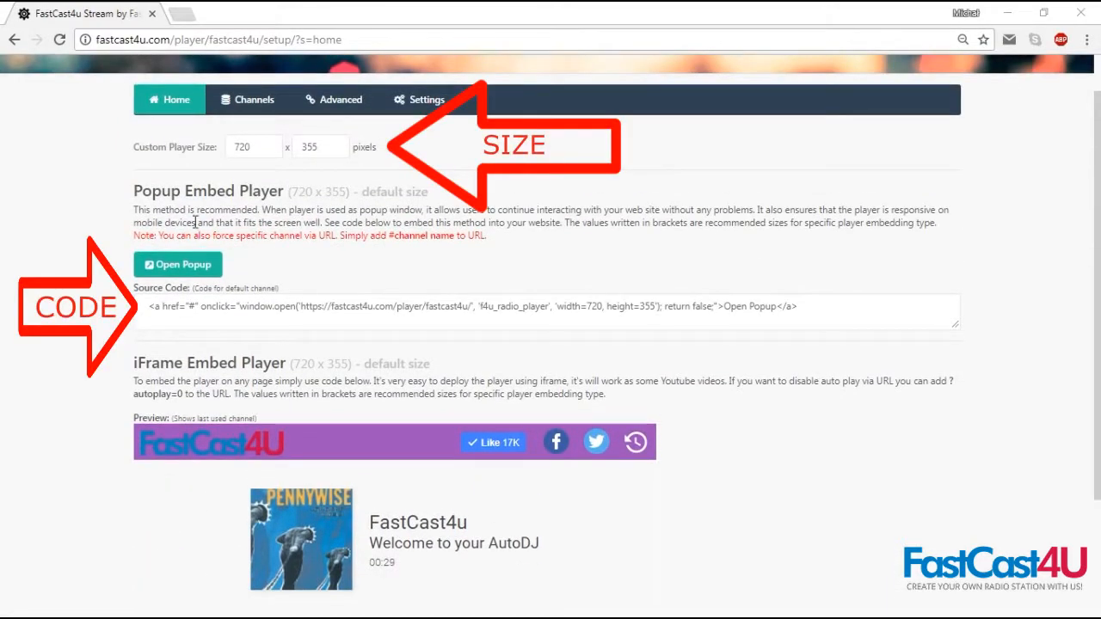
pyautogui.click(248, 100)
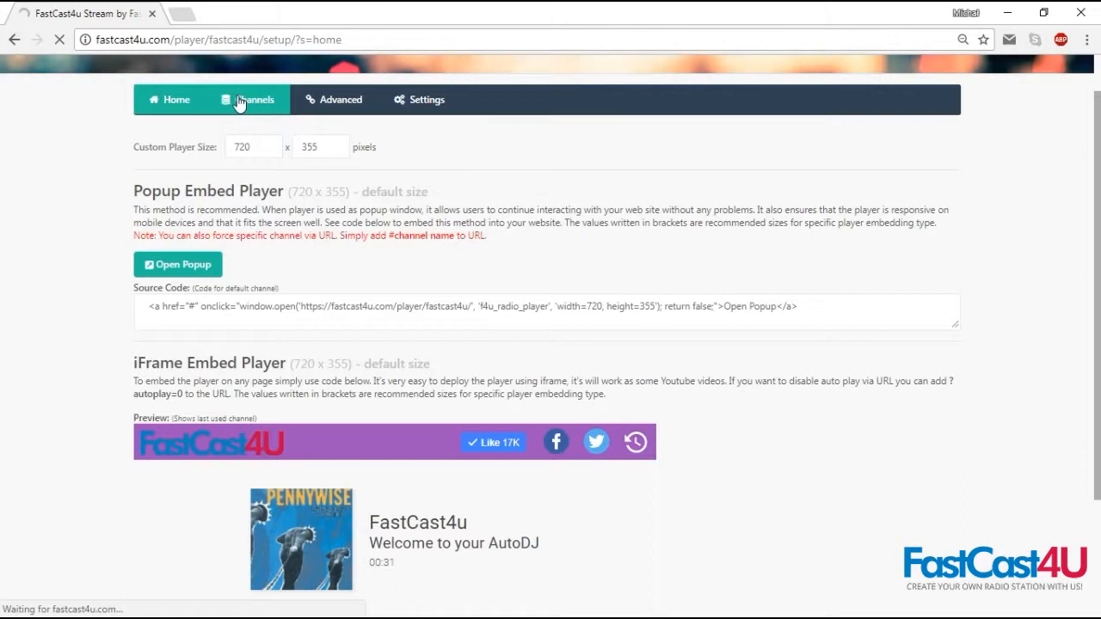
pyautogui.click(255, 98)
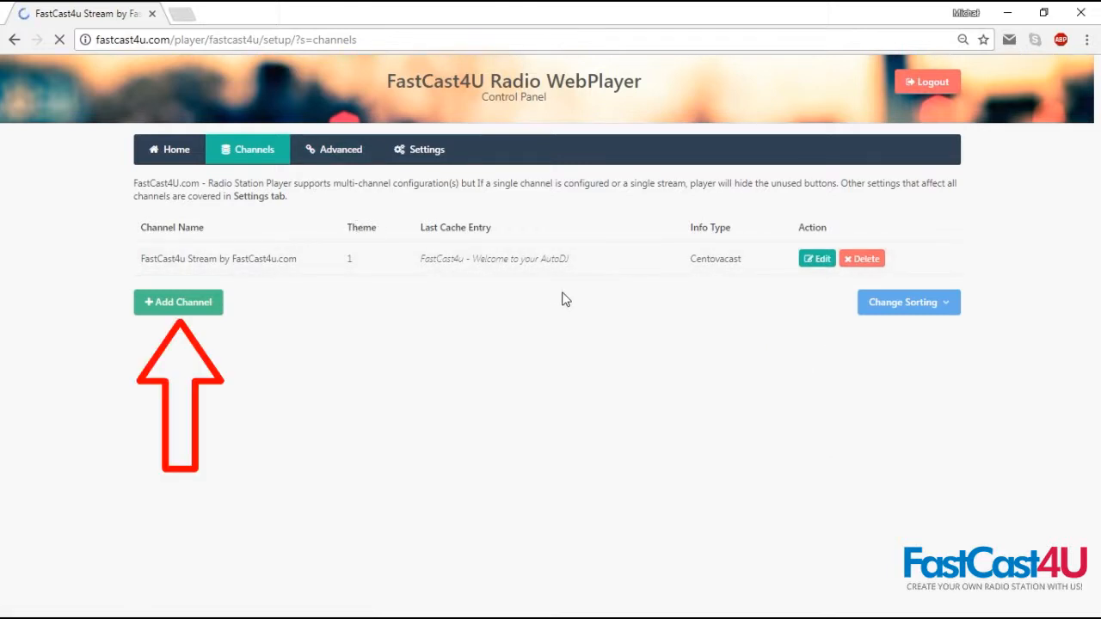
# - Start editing the existing channel via its green Edit button
pyautogui.click(816, 258)
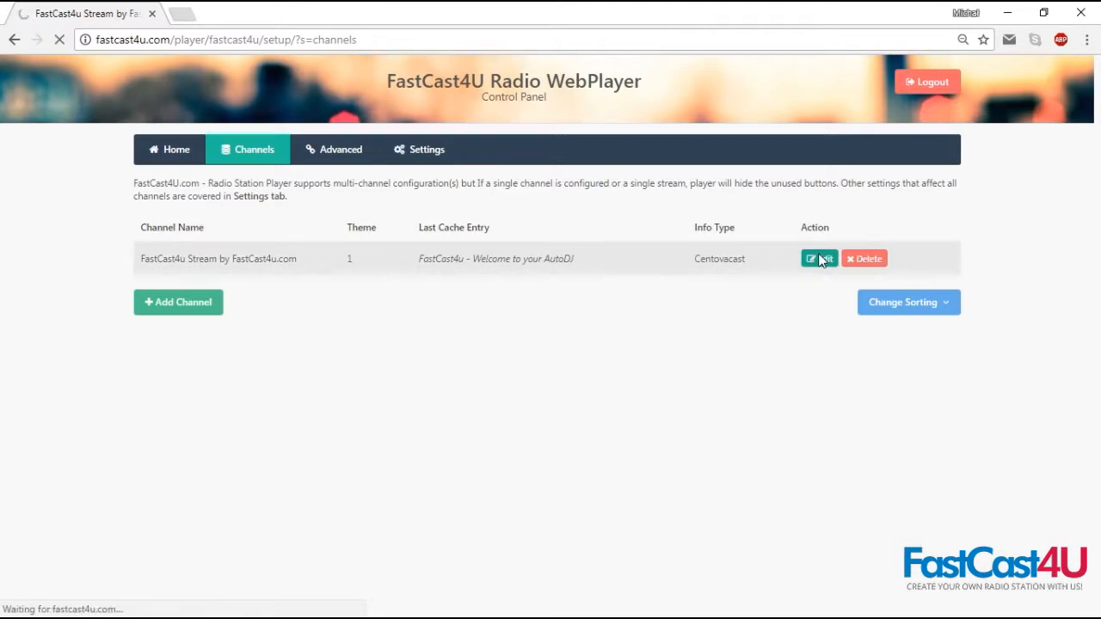
pyautogui.click(819, 258)
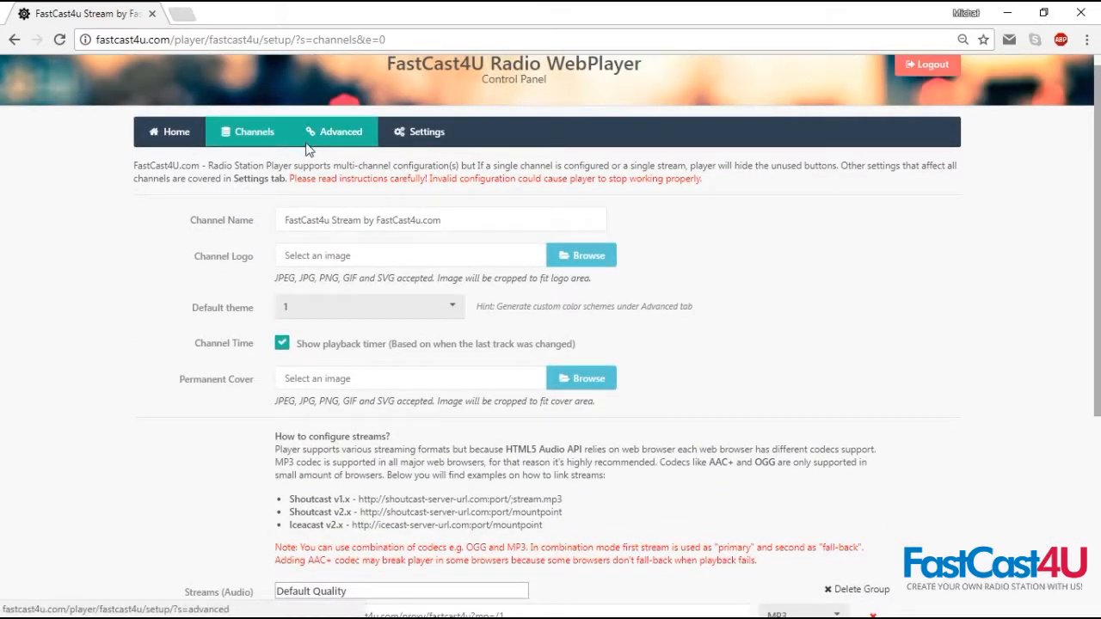
# - Browse the Advanced page: connectivity test, custom colour scheme creation and deletion
pyautogui.click(333, 131)
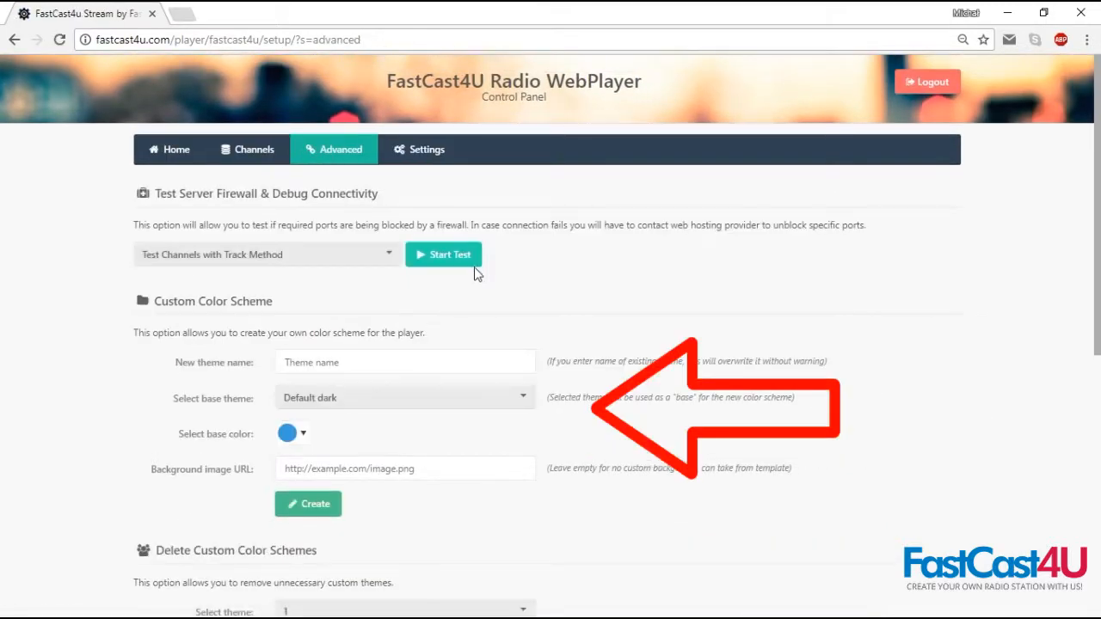
pyautogui.scroll(-3)
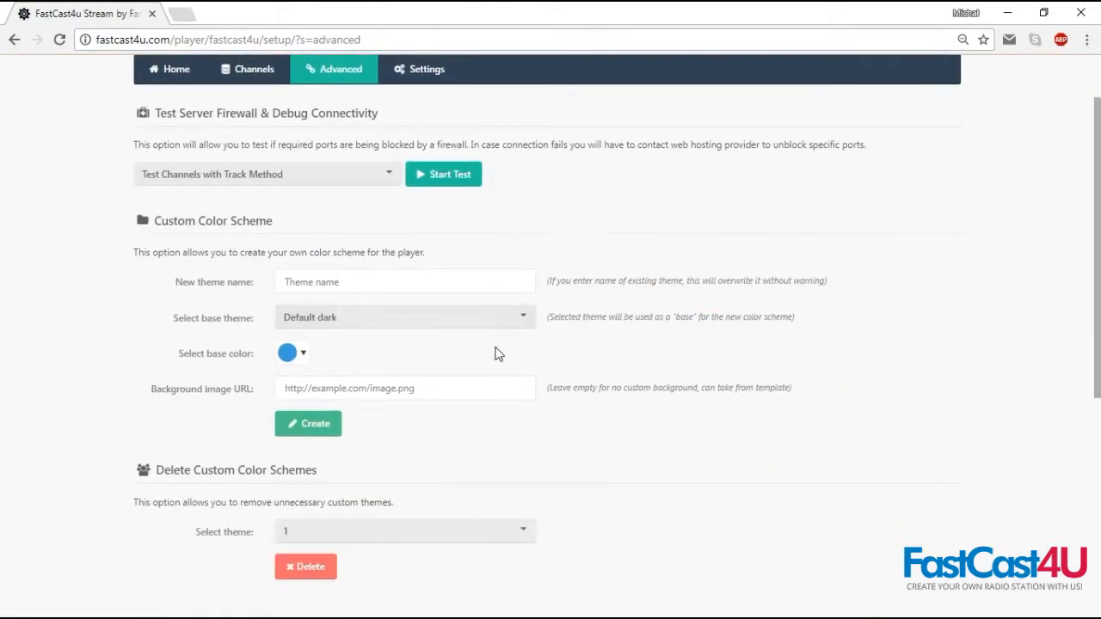
pyautogui.scroll(-3)
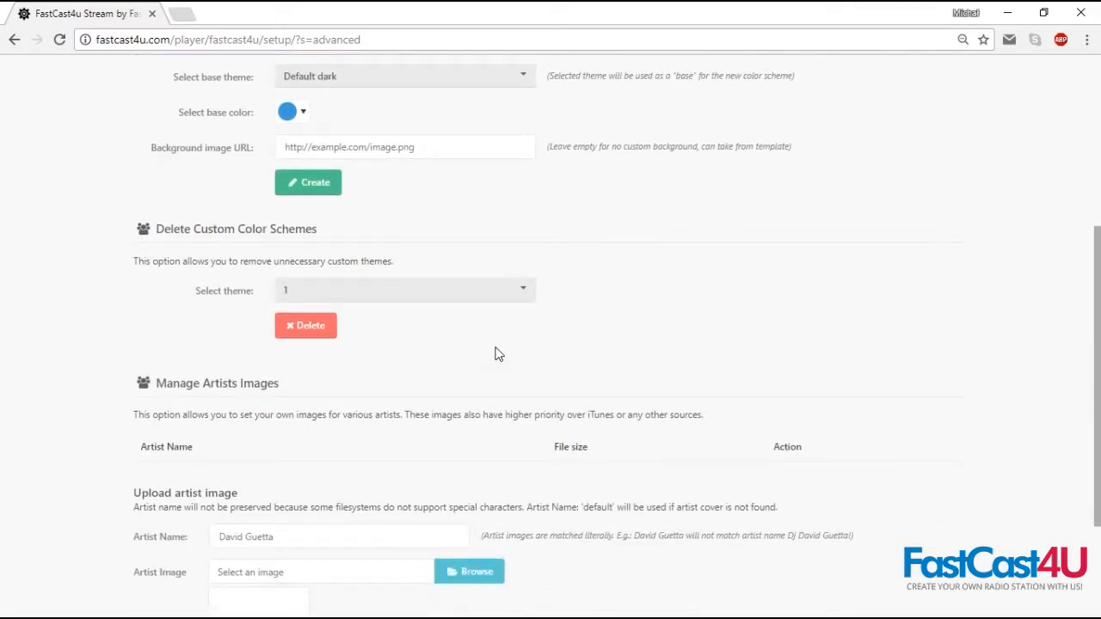
pyautogui.scroll(-3)
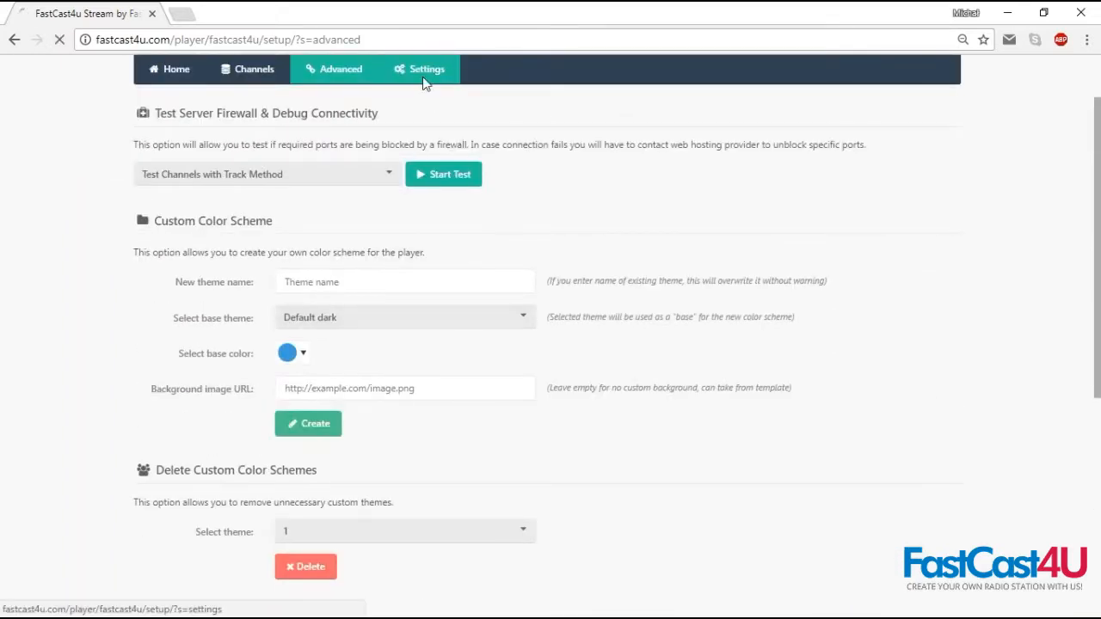
# - Browse Settings down through General Settings, Track Information and Other Setting embed code
pyautogui.click(420, 69)
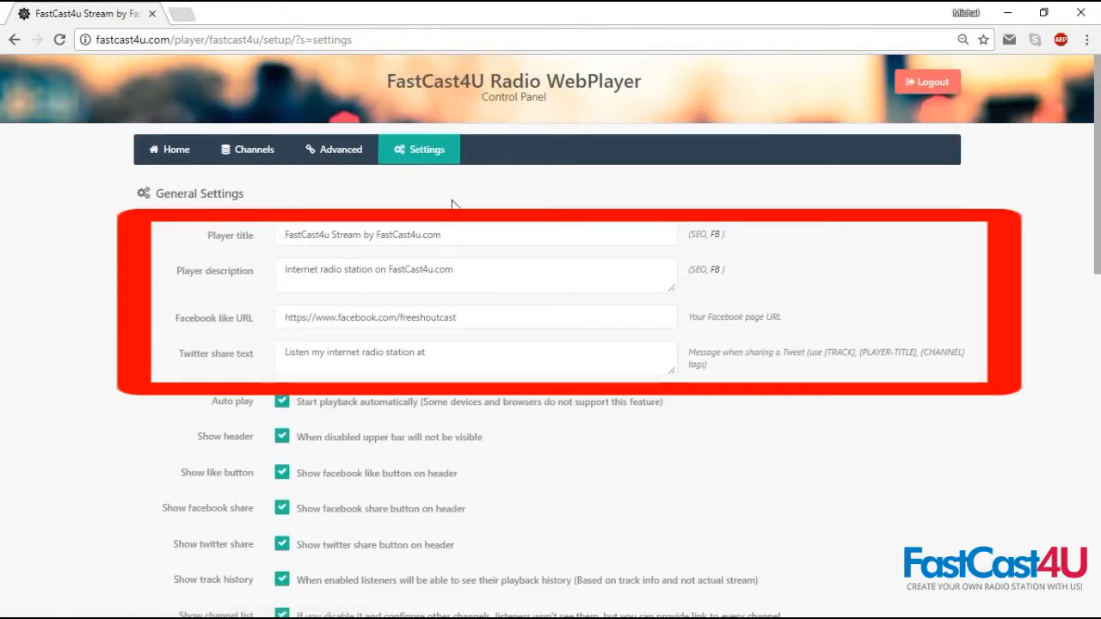
pyautogui.moveTo(788, 437)
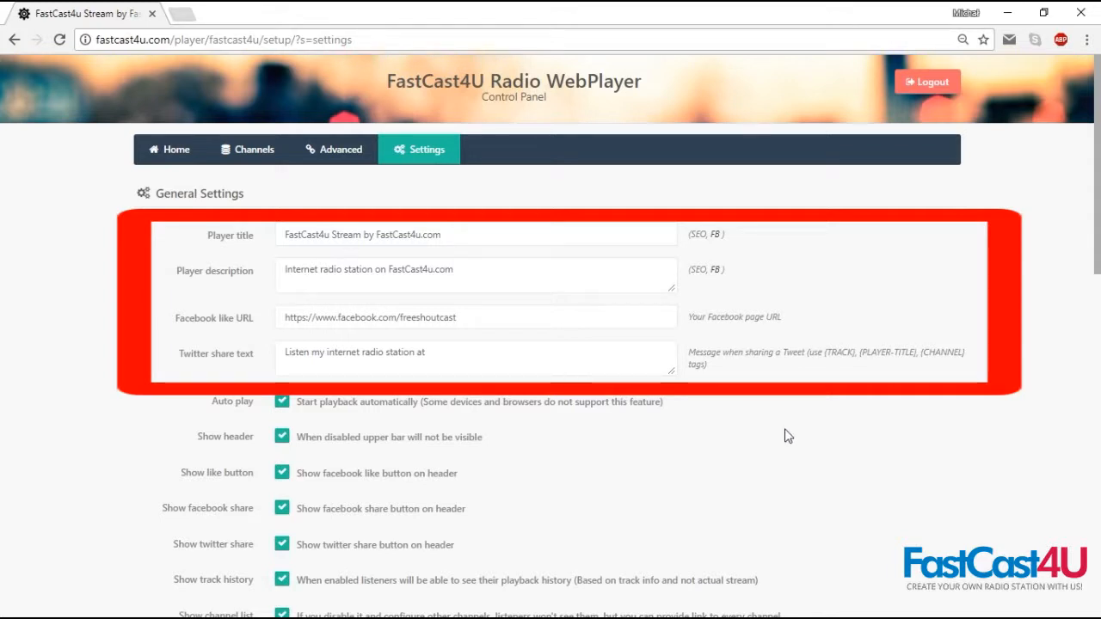
pyautogui.scroll(-3)
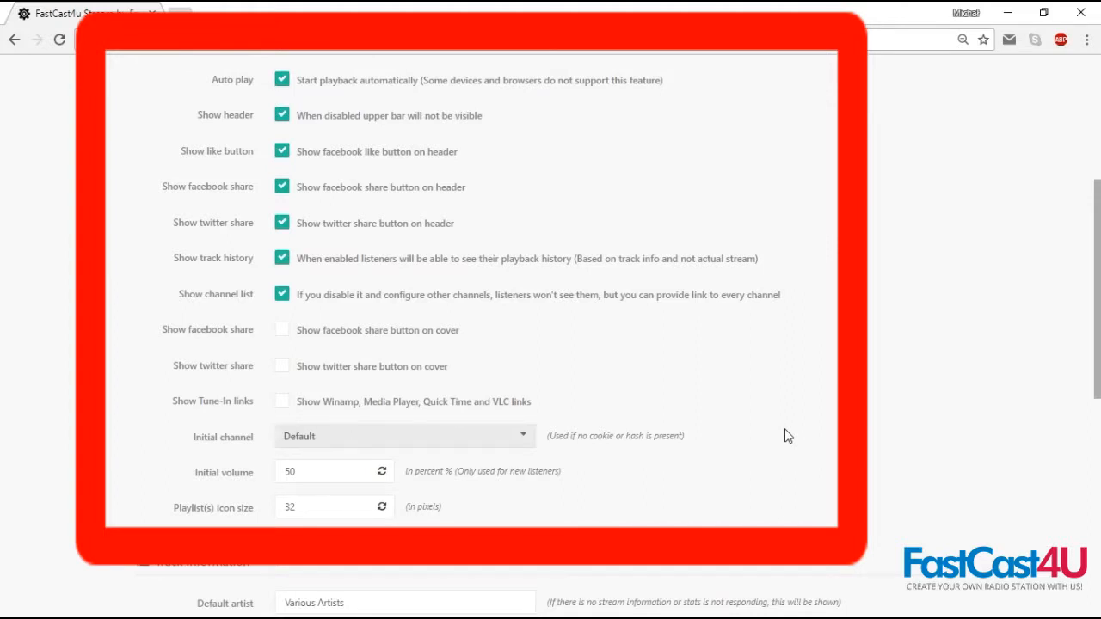
pyautogui.scroll(-3)
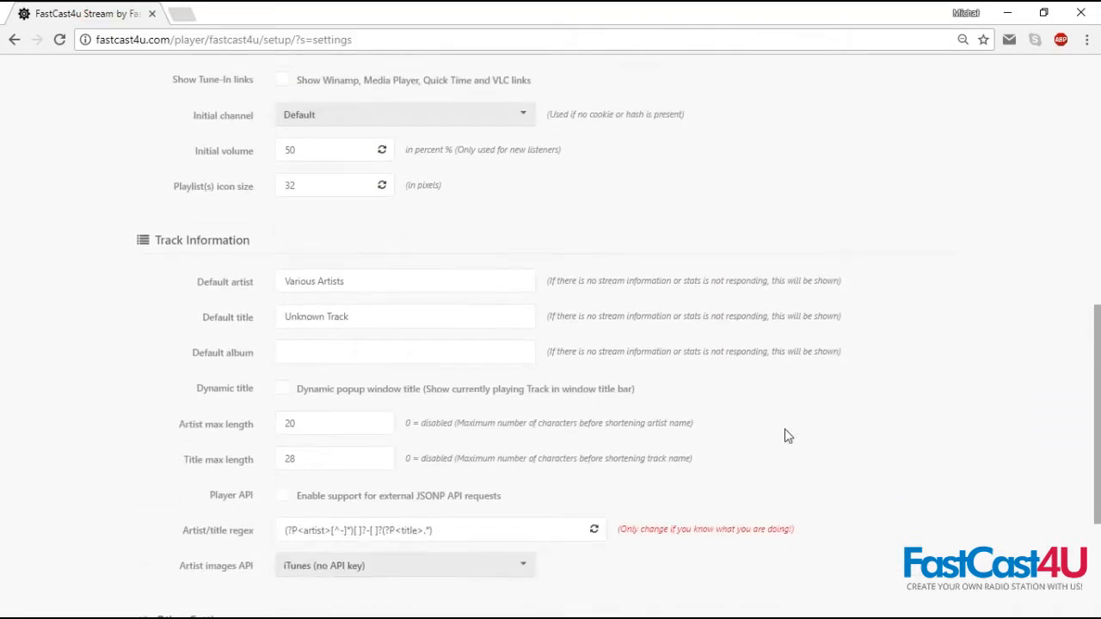
pyautogui.scroll(-3)
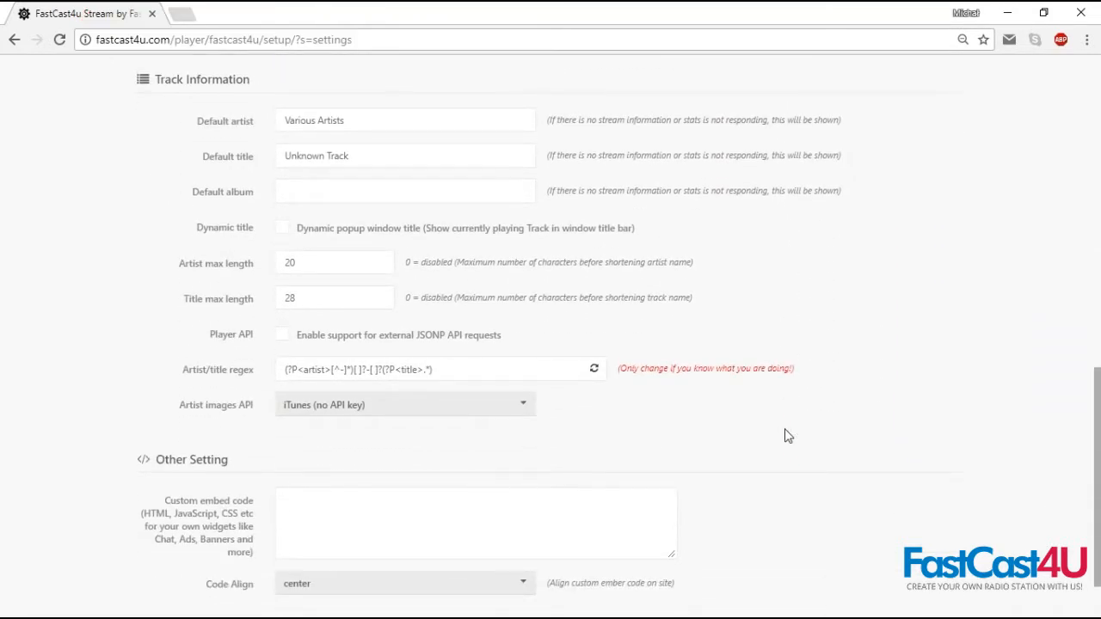